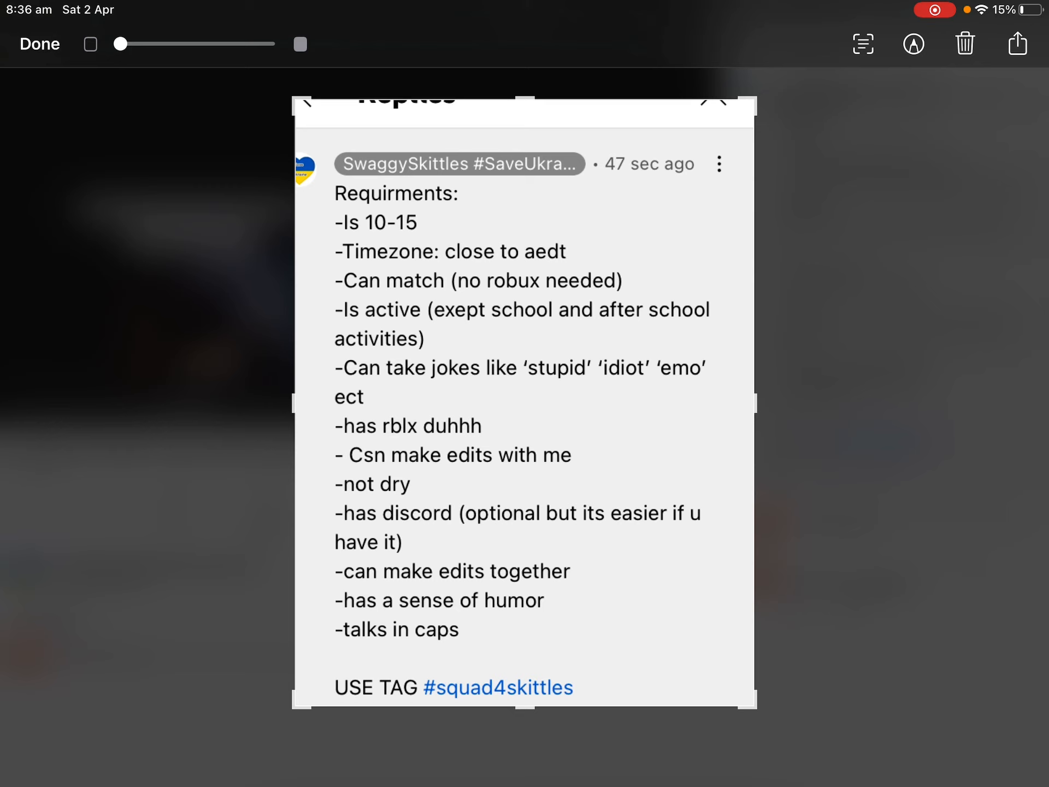
Start the pen and mark the age and timezone requirements with checkmarks, writing 'aest' by the timezone.
click(912, 43)
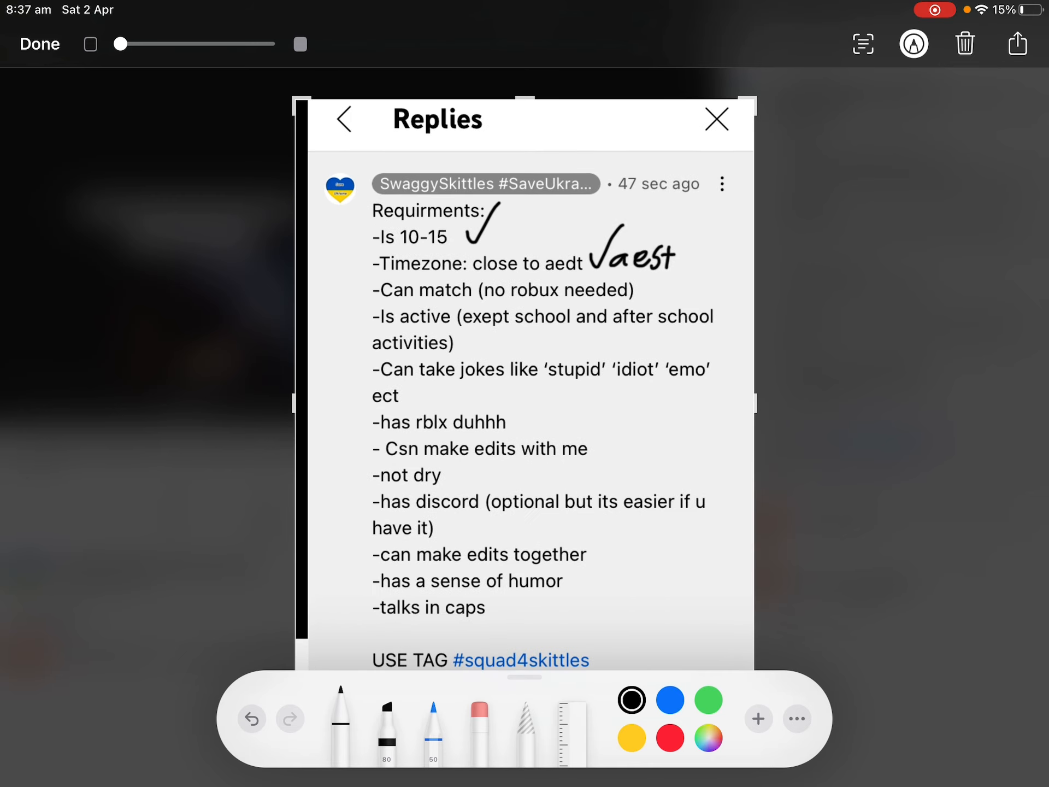
Tick the remaining requirements, then move to the video-page screenshot and draw a wavy line.
scroll(up, 3)
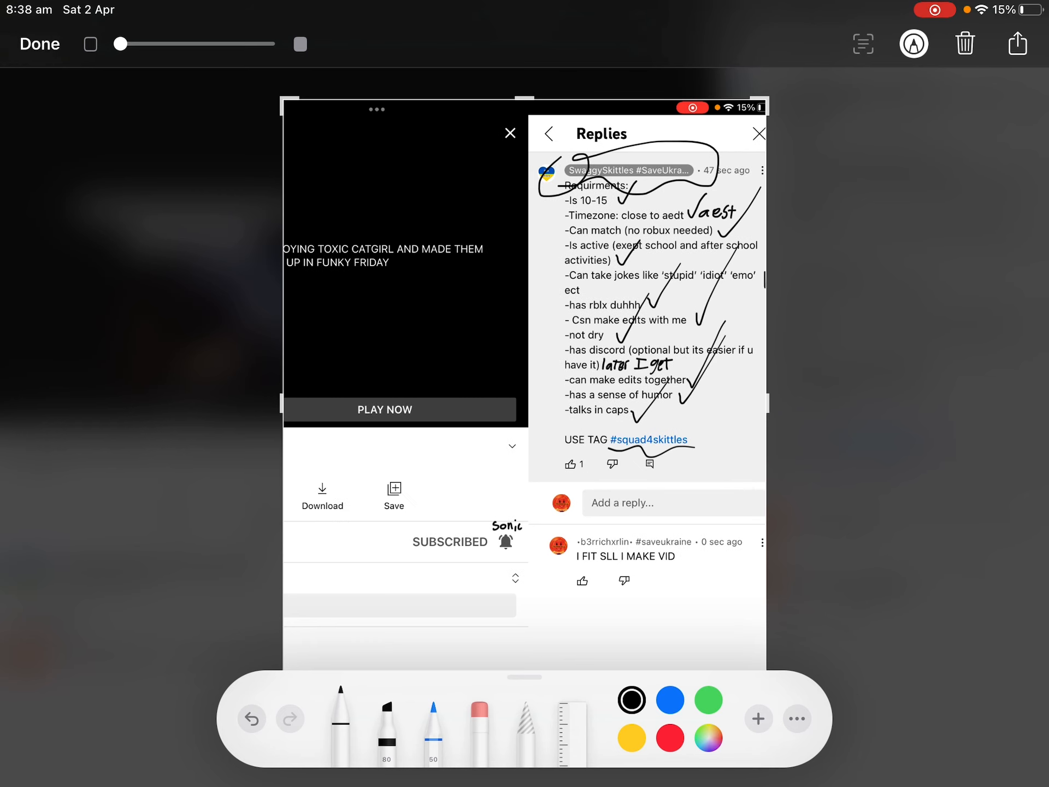
click(758, 134)
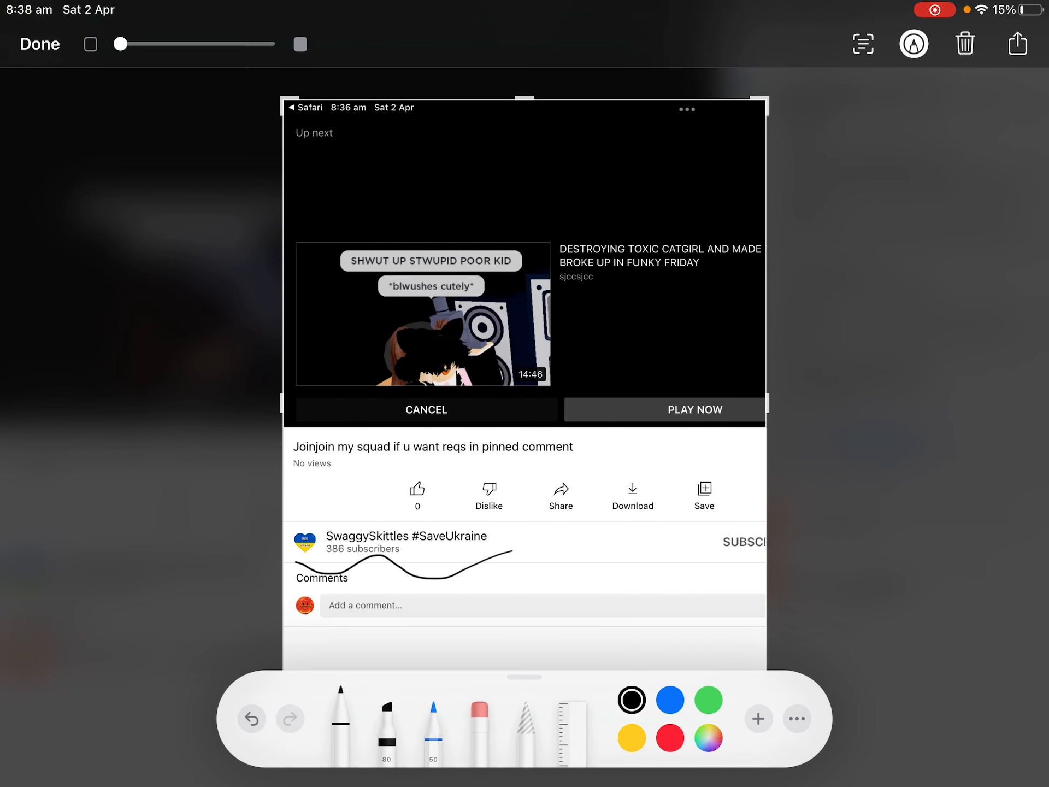